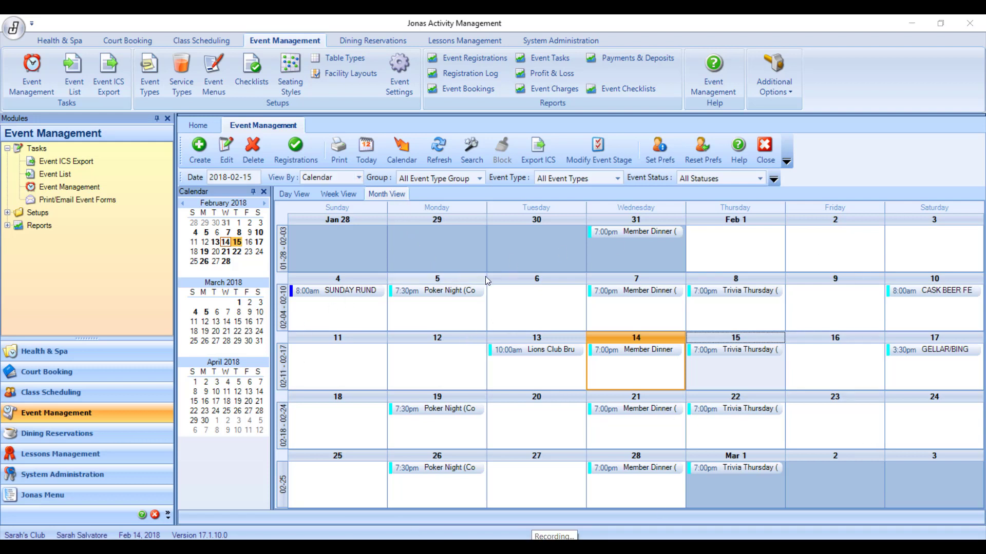
Open Registrations for the February 15 Trivia Thursday event from the calendar
left_click(734, 349)
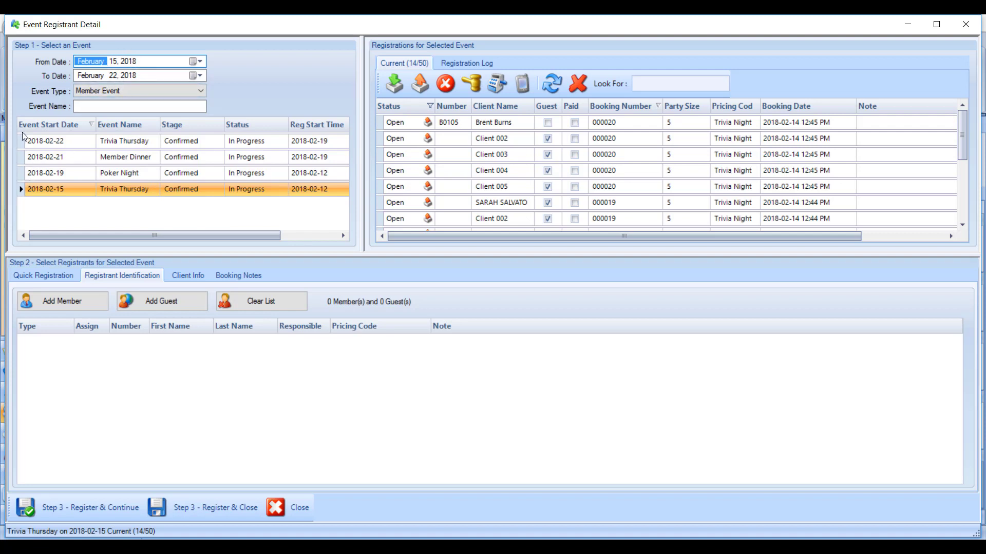
mouse_move(71, 153)
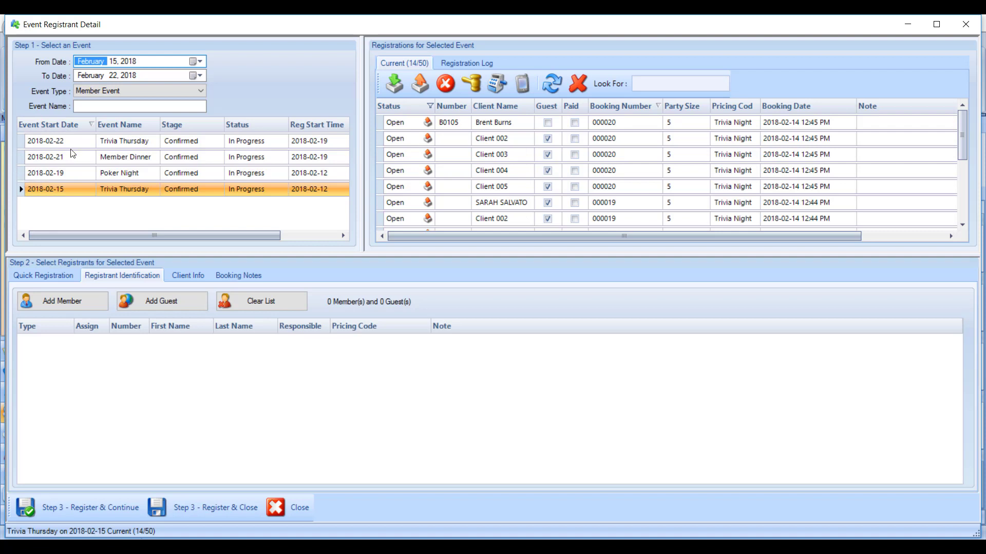
mouse_move(28, 204)
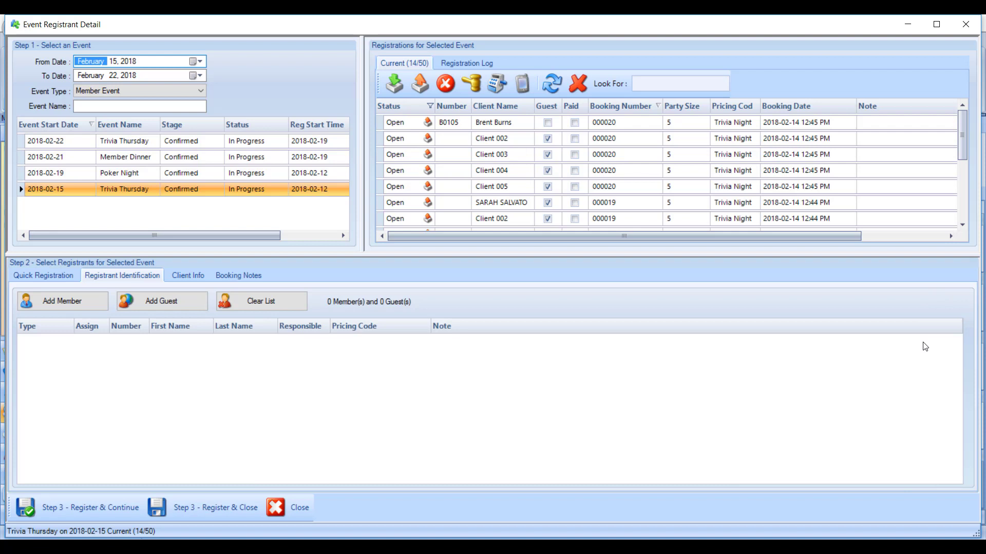
mouse_move(715, 374)
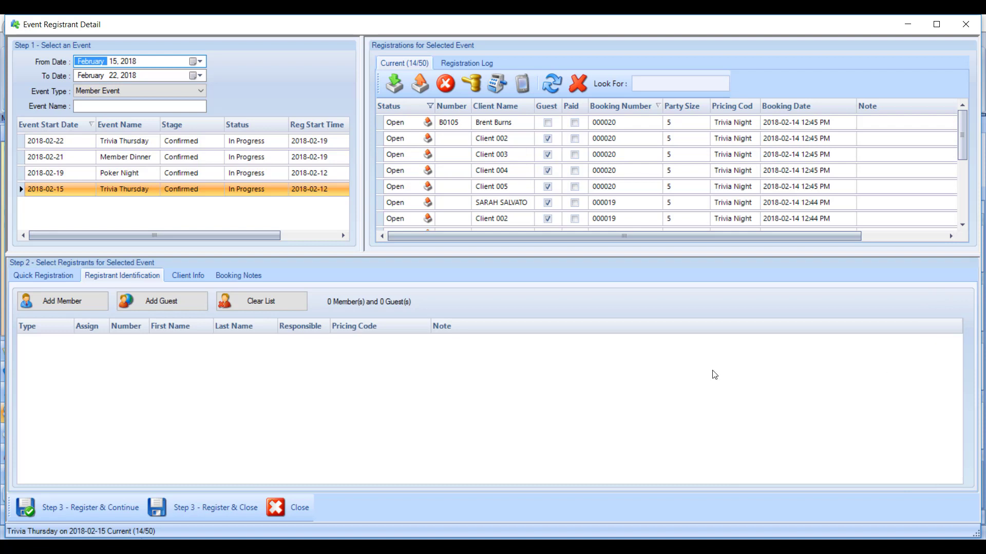
mouse_move(134, 285)
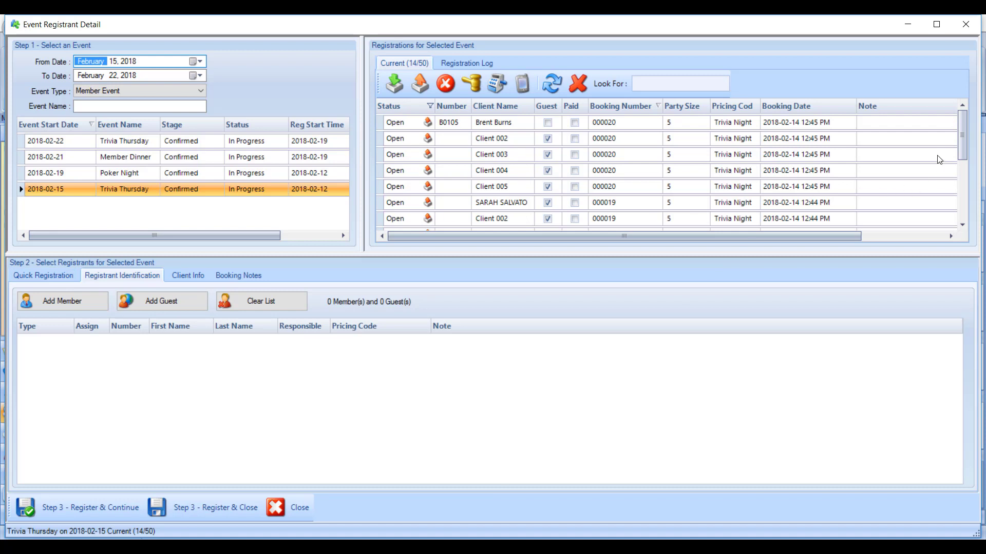
mouse_move(542, 201)
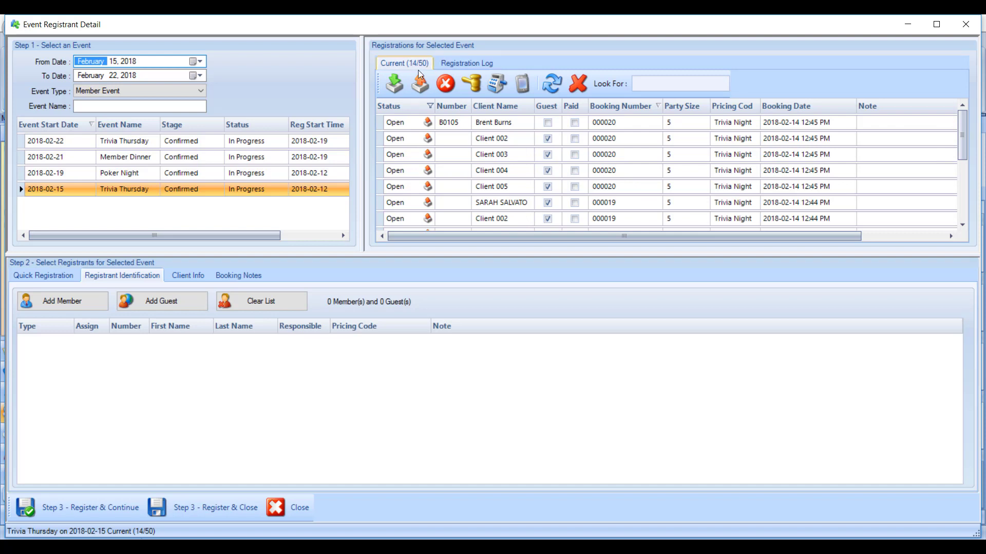
mouse_move(444, 284)
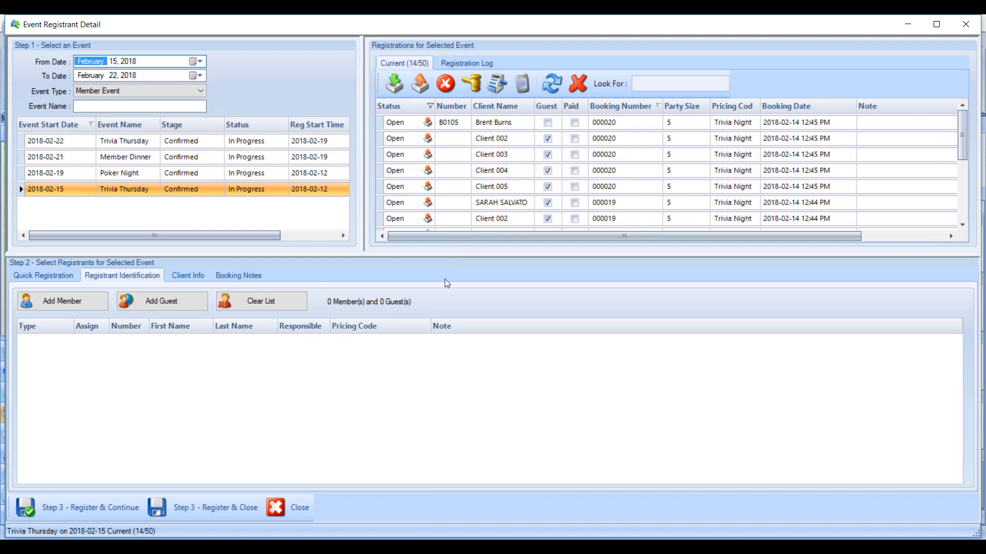
mouse_move(110, 286)
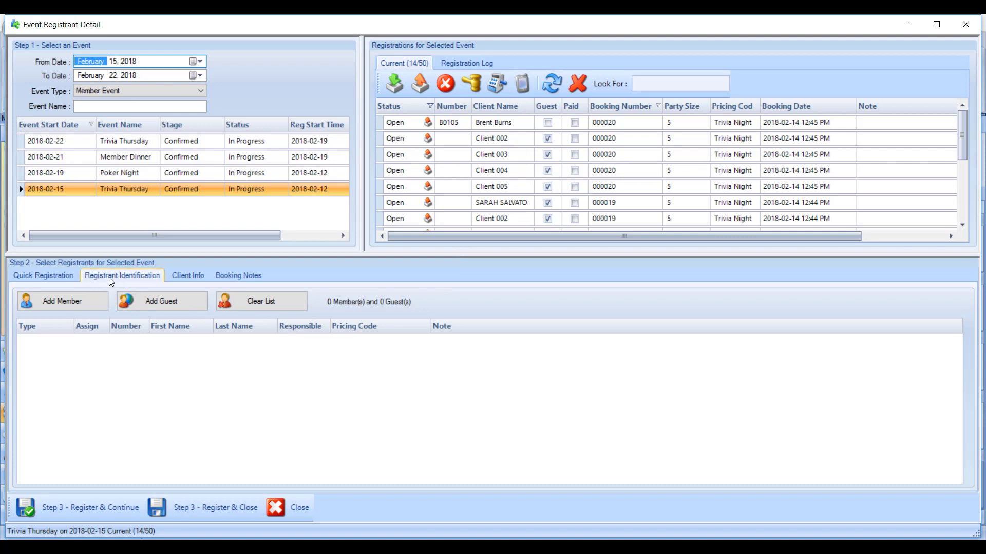
Add a member registrant row and bring up the member Look Up list for it
left_click(62, 301)
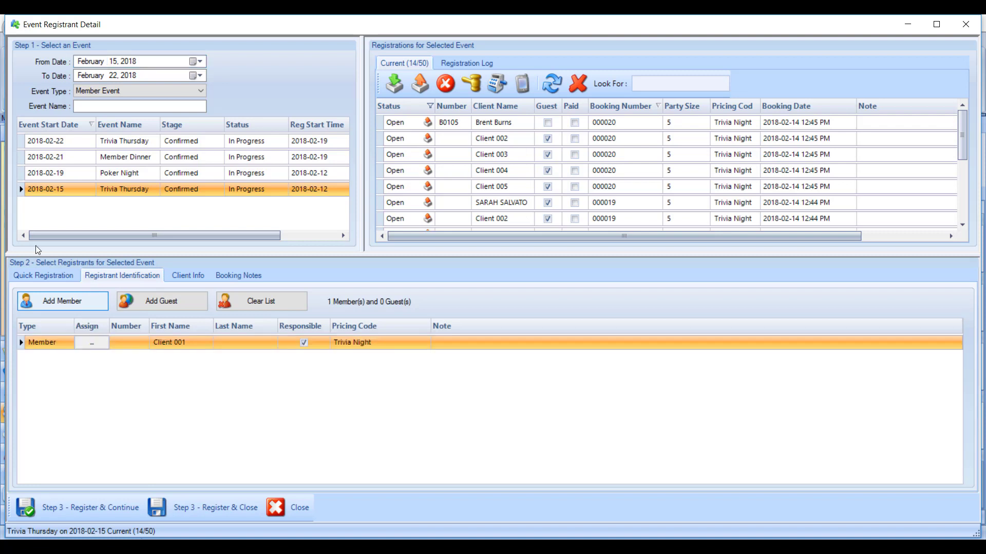
left_click(128, 342)
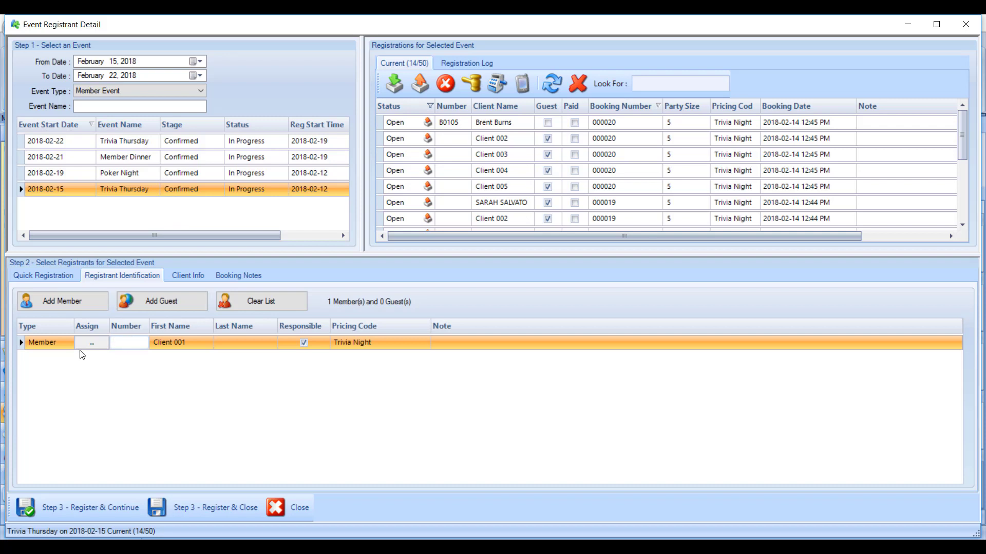
left_click(127, 342)
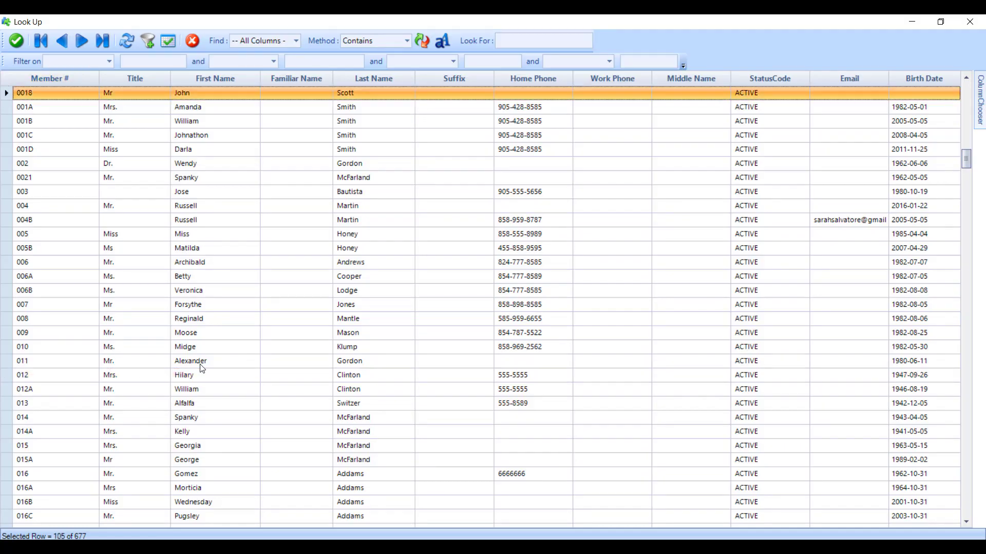
Select member 006 Archibald Andrews in the Look Up list for the new registrant
left_click(543, 40)
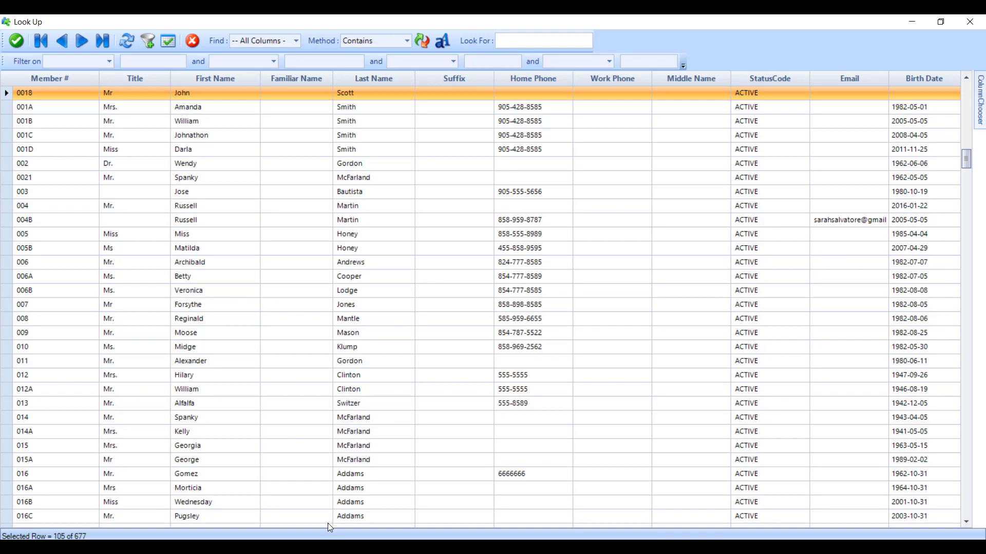
mouse_move(279, 473)
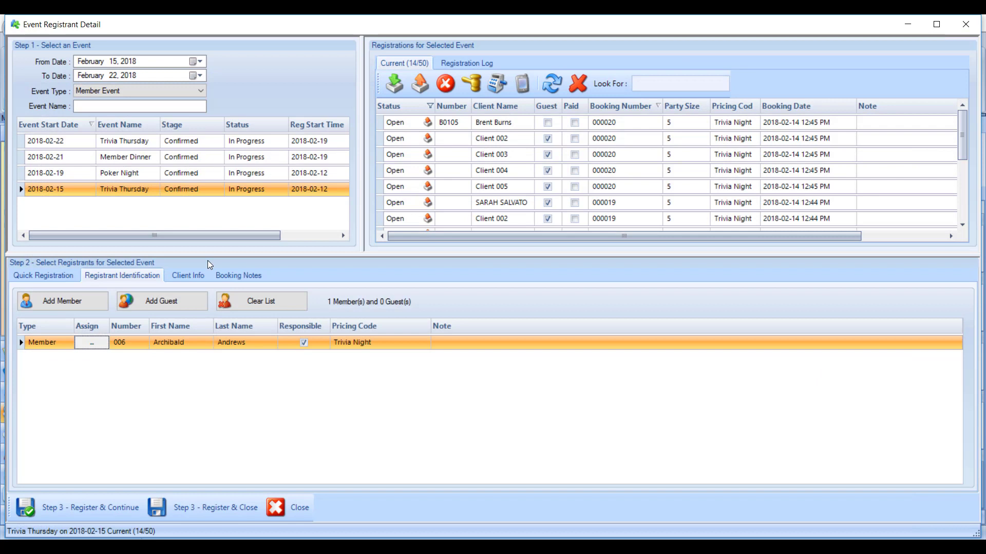
mouse_move(107, 294)
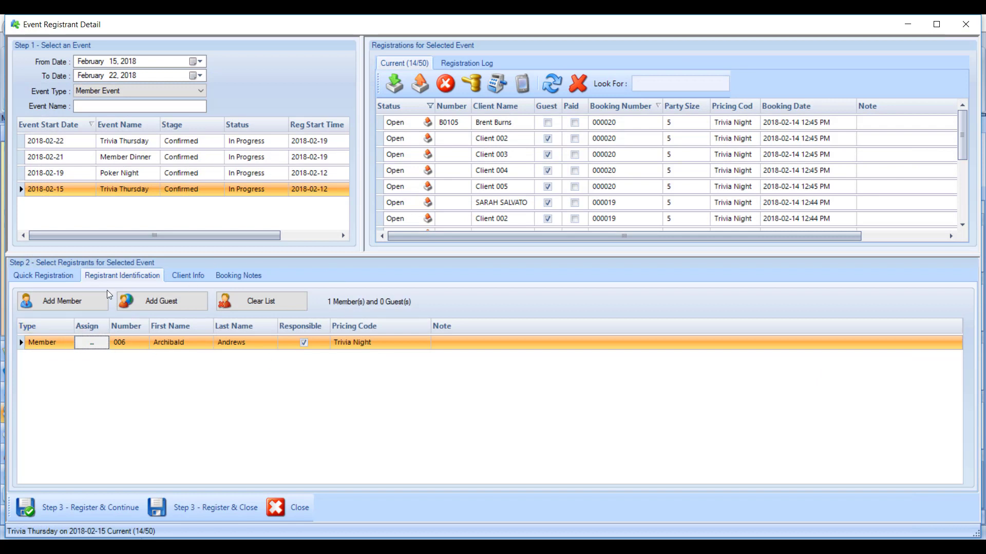
mouse_move(68, 319)
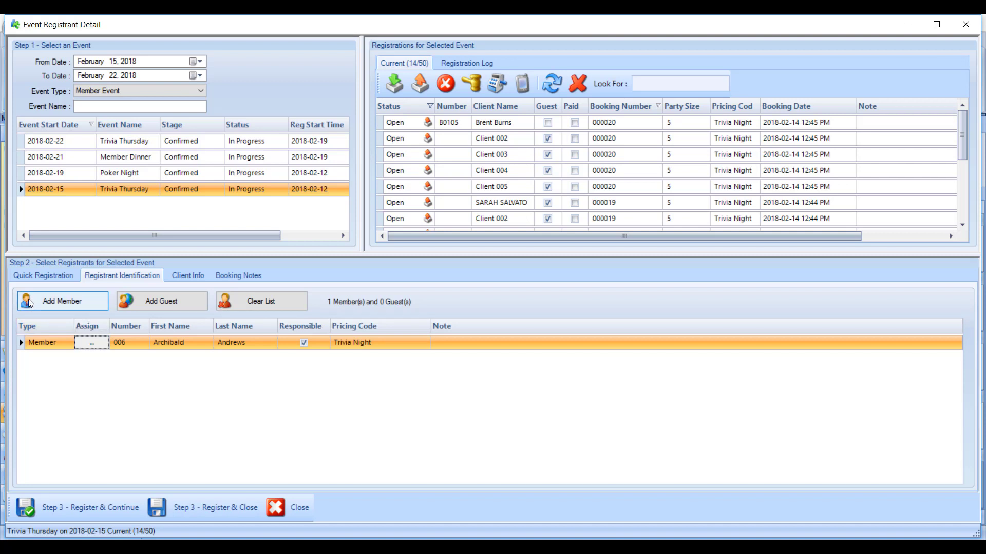
mouse_move(177, 298)
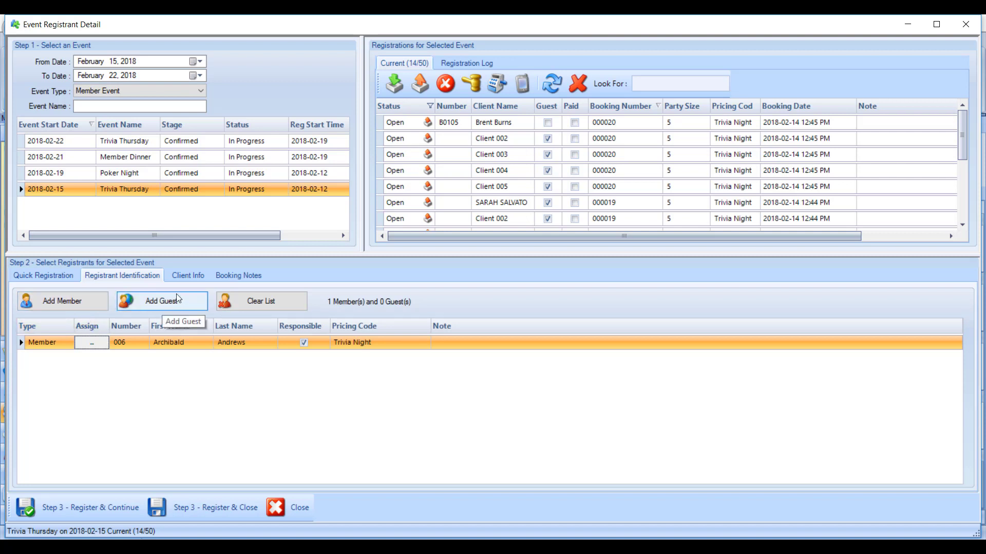
mouse_move(145, 308)
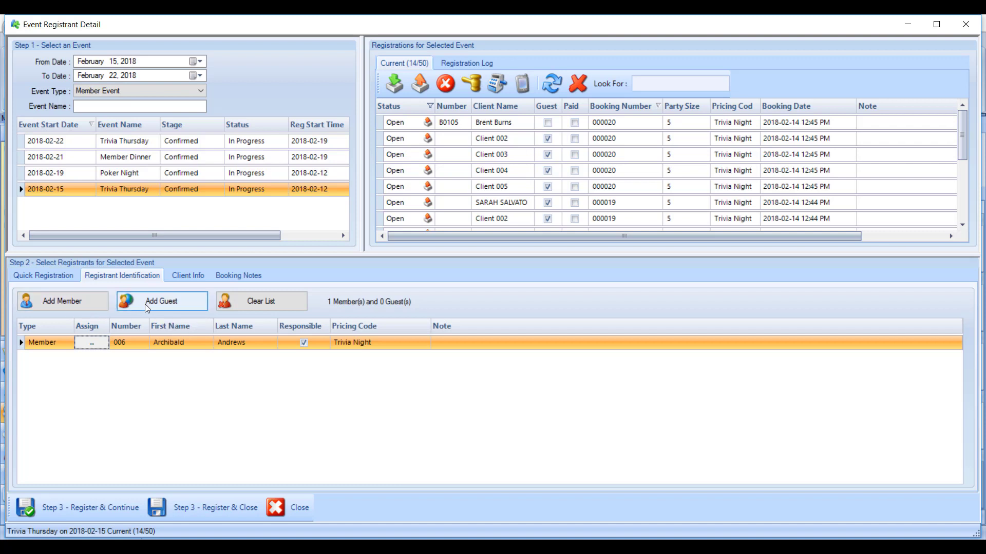
Add guest Betty Cooper below Archibald Andrews with a peanut allergy note
left_click(161, 300)
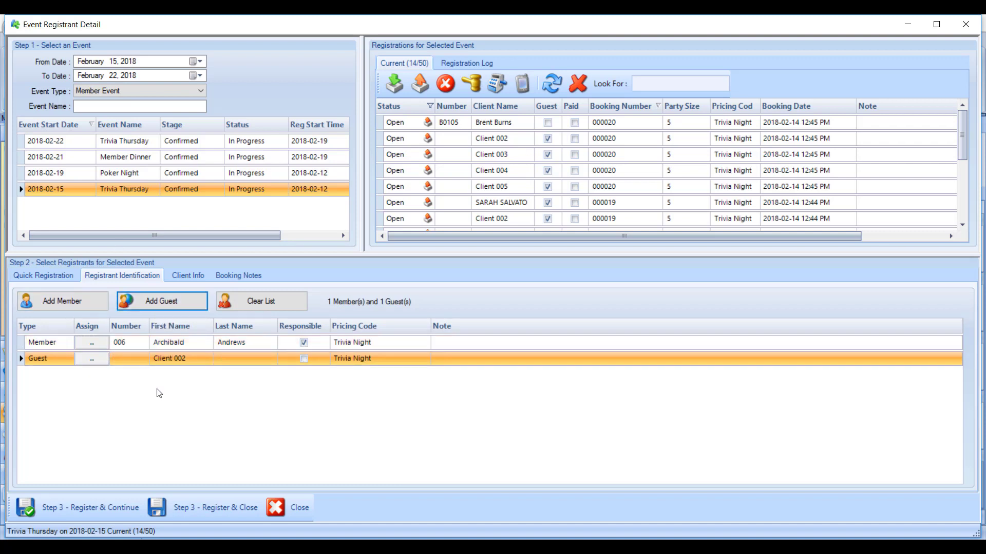
double_click(169, 359)
type("Cooper")
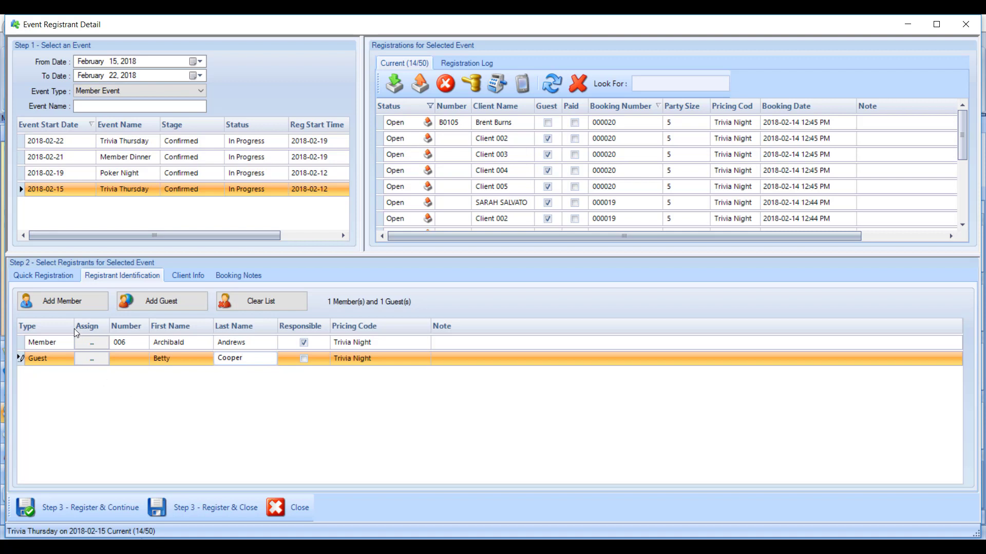
mouse_move(175, 389)
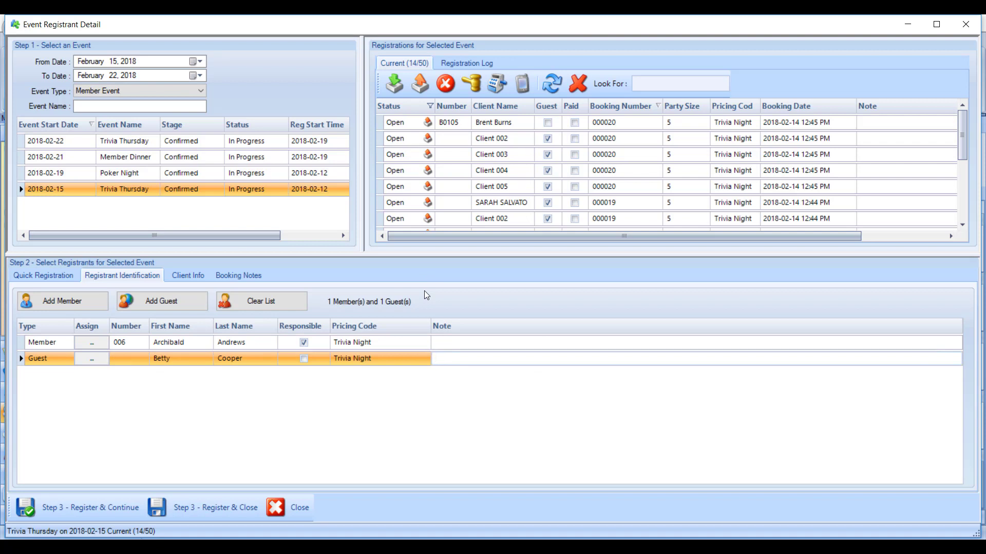
type("peanut allergy")
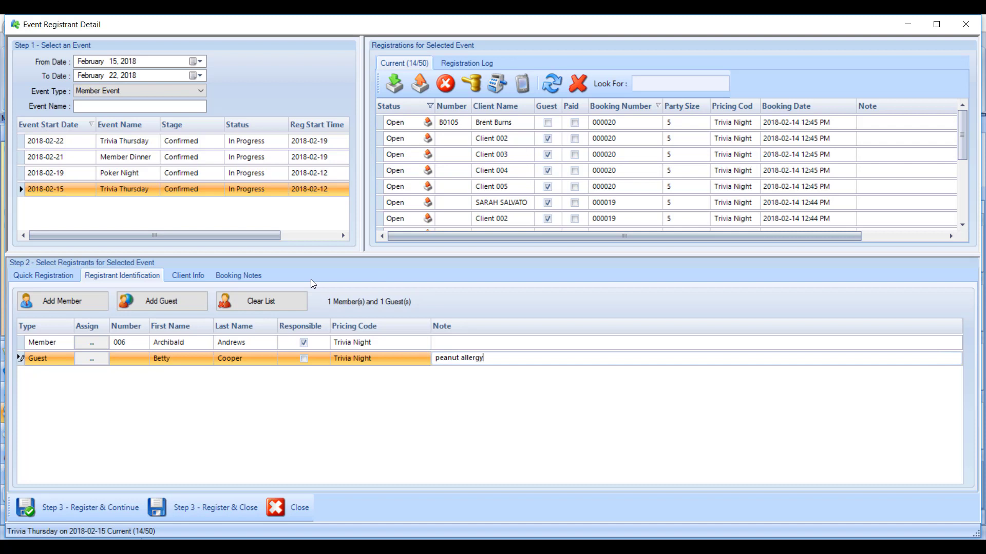
View the Booking Notes for this registration
left_click(238, 276)
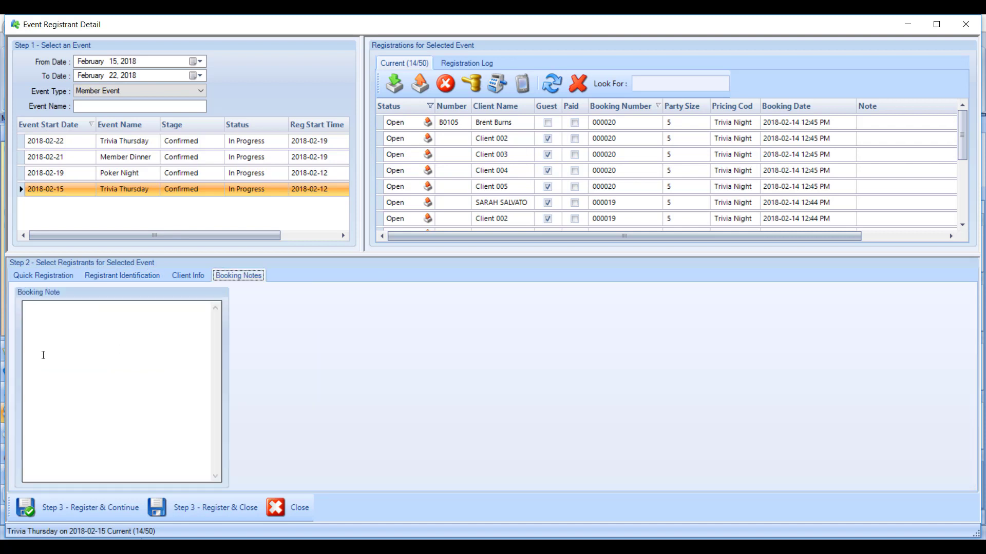
mouse_move(115, 371)
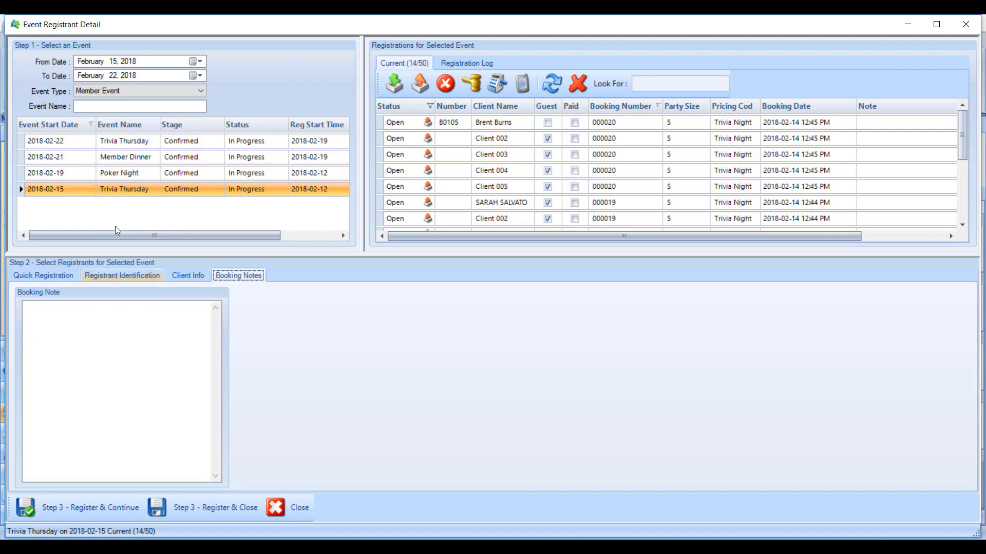
mouse_move(91, 507)
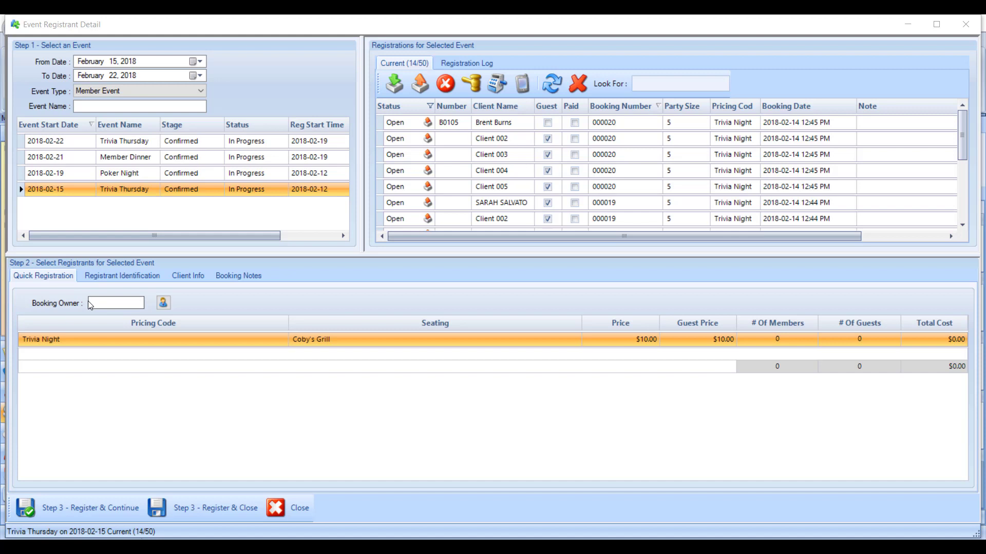
Bring up the member Look Up list beside the Booking Owner field
left_click(116, 302)
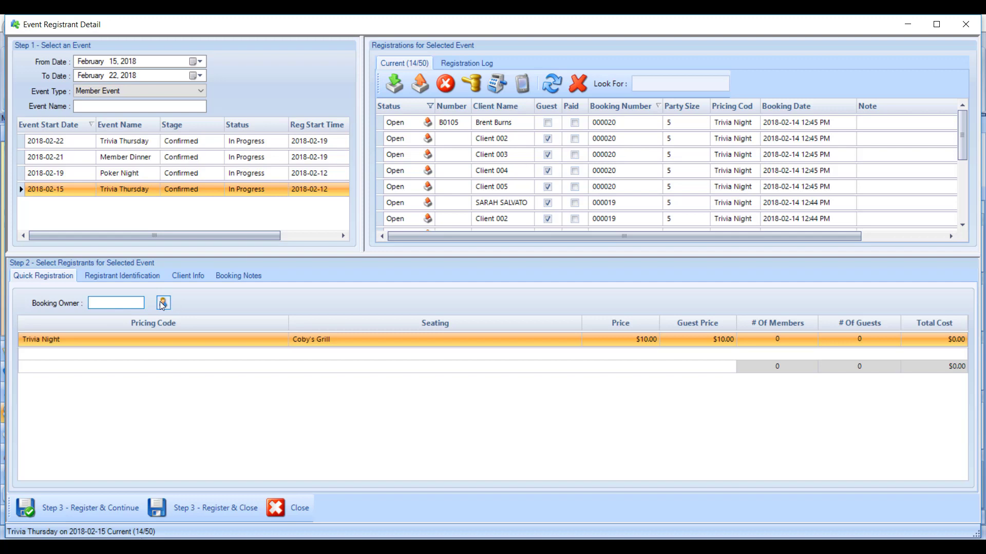
mouse_move(163, 303)
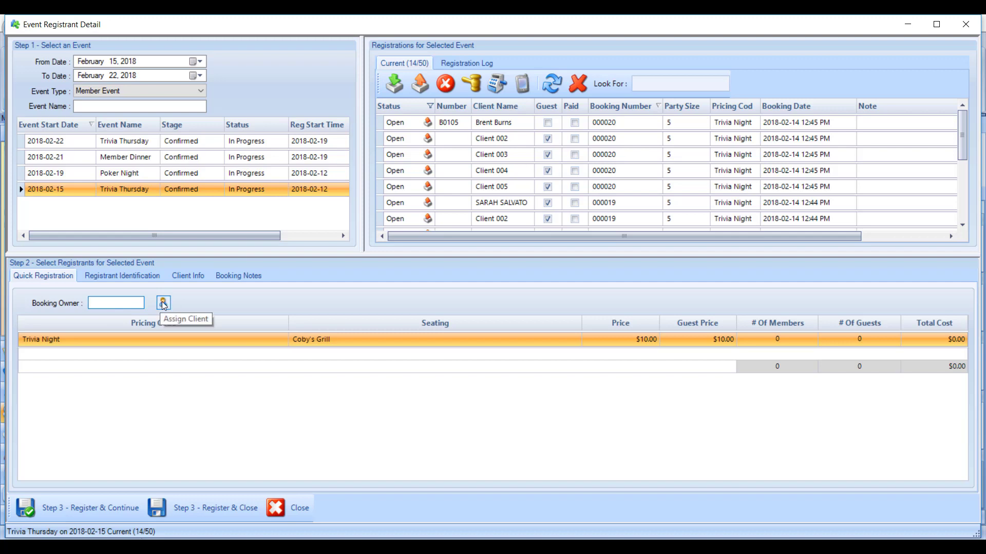
left_click(163, 303)
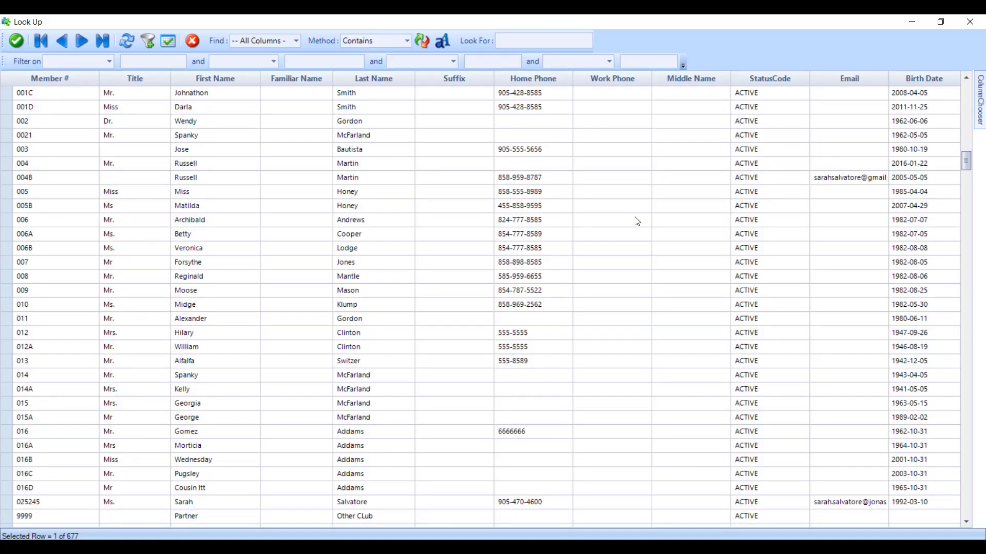
Set member 008 Reginald Mantle as the booking owner
left_click(543, 40)
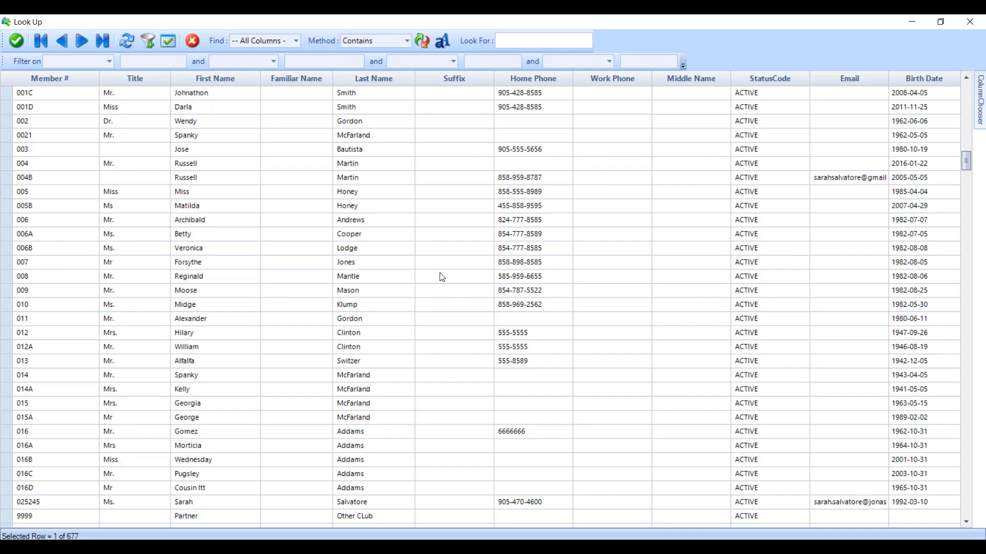
left_click(348, 276)
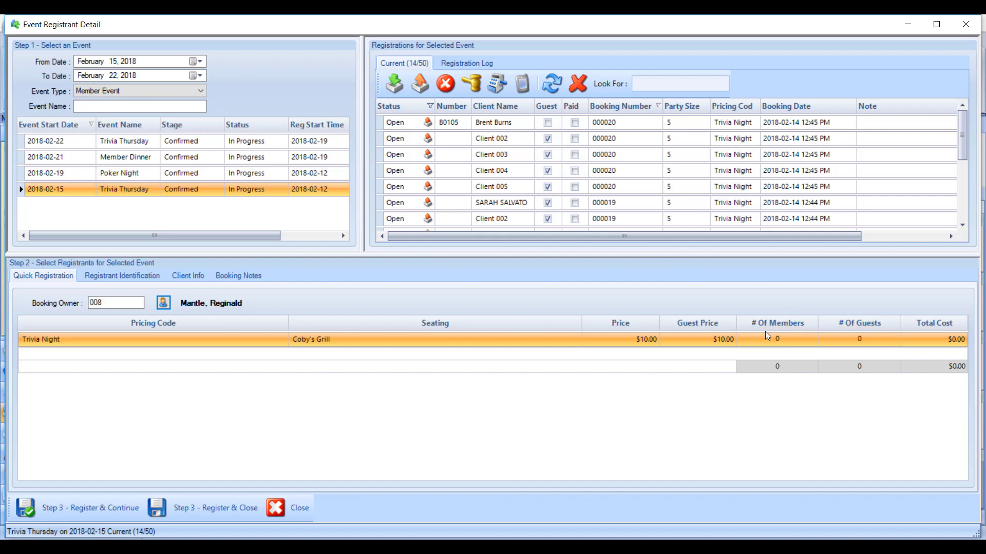
Set # Of Members for Trivia Night to 1, bringing the total to $10.00
left_click(776, 340)
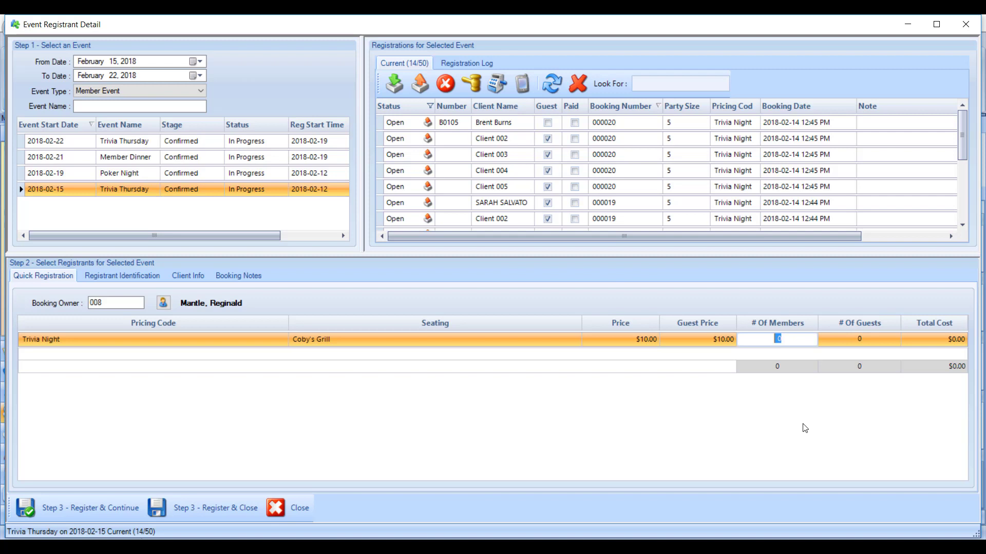
type("1")
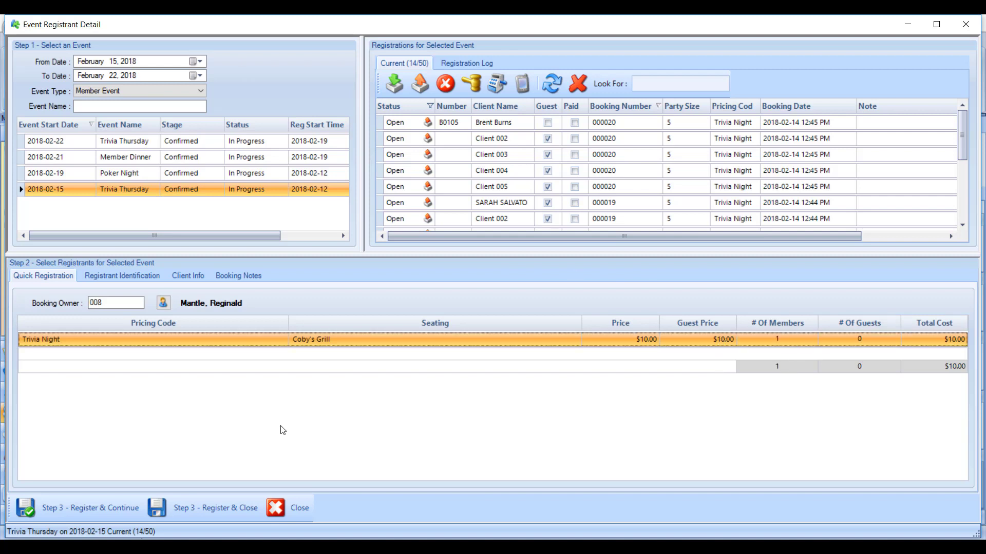
mouse_move(82, 507)
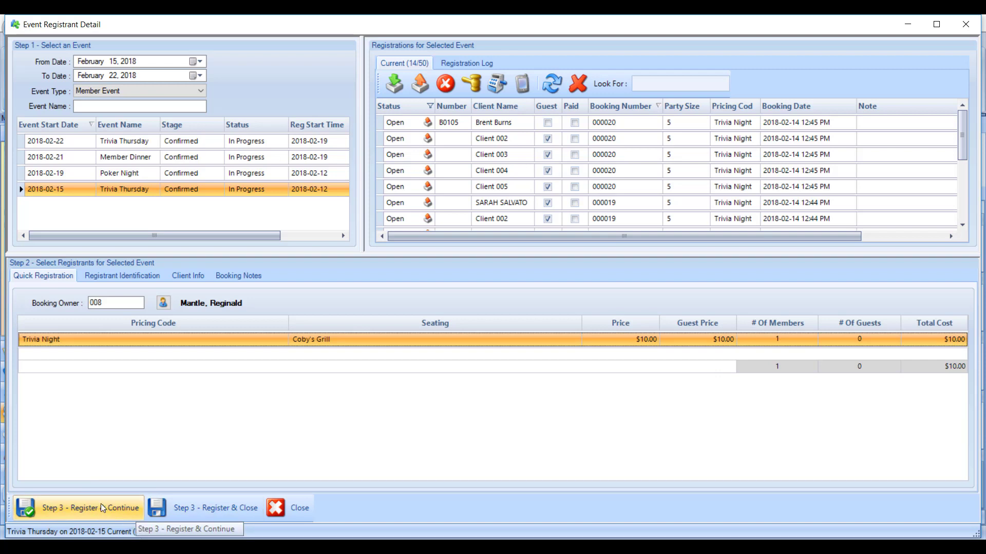
mouse_move(196, 507)
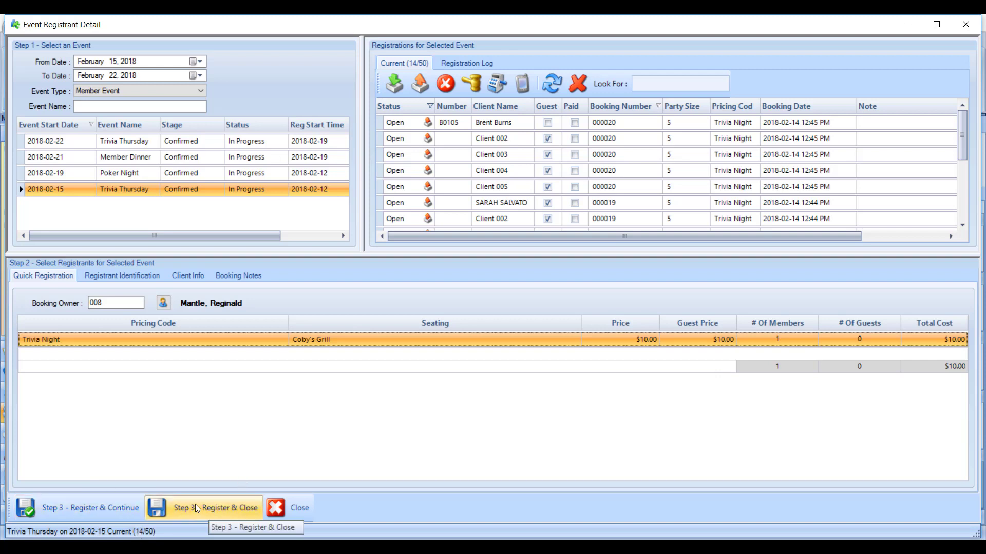